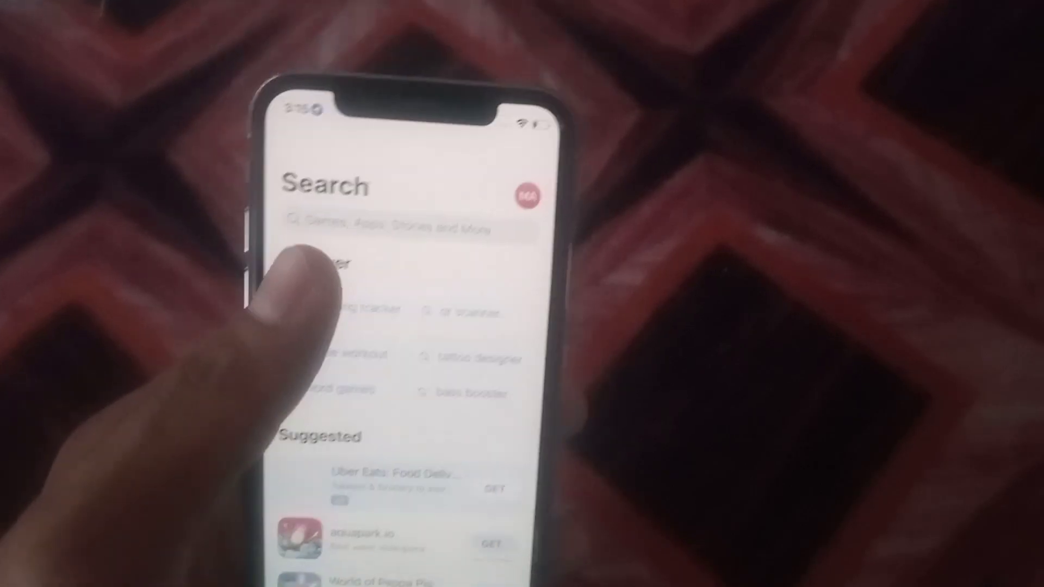
Search for 'goole pay' and look through results showing PhonePe and WorldRemit but no Google Pay
click(389, 229)
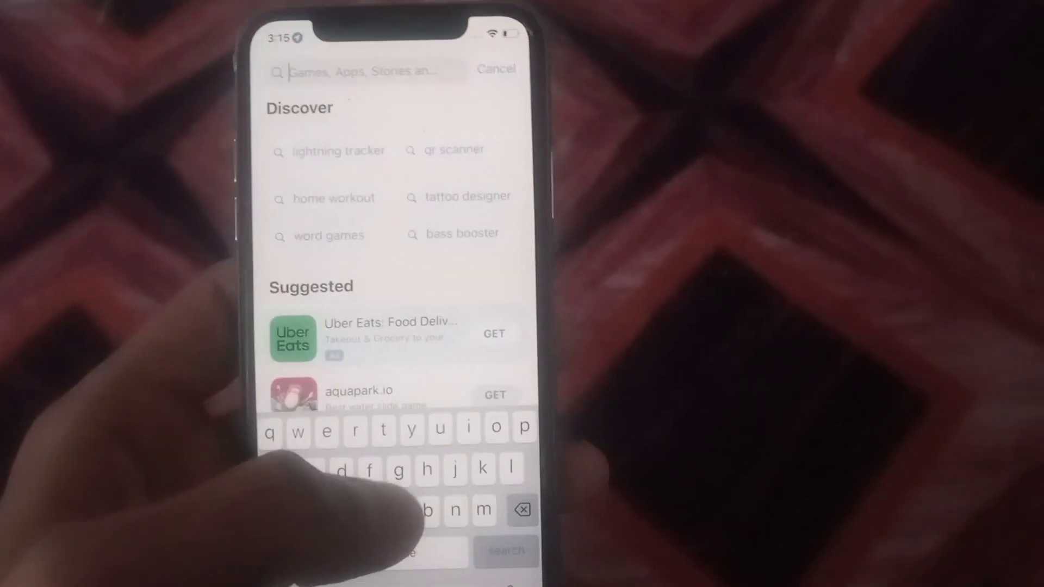
text(good)
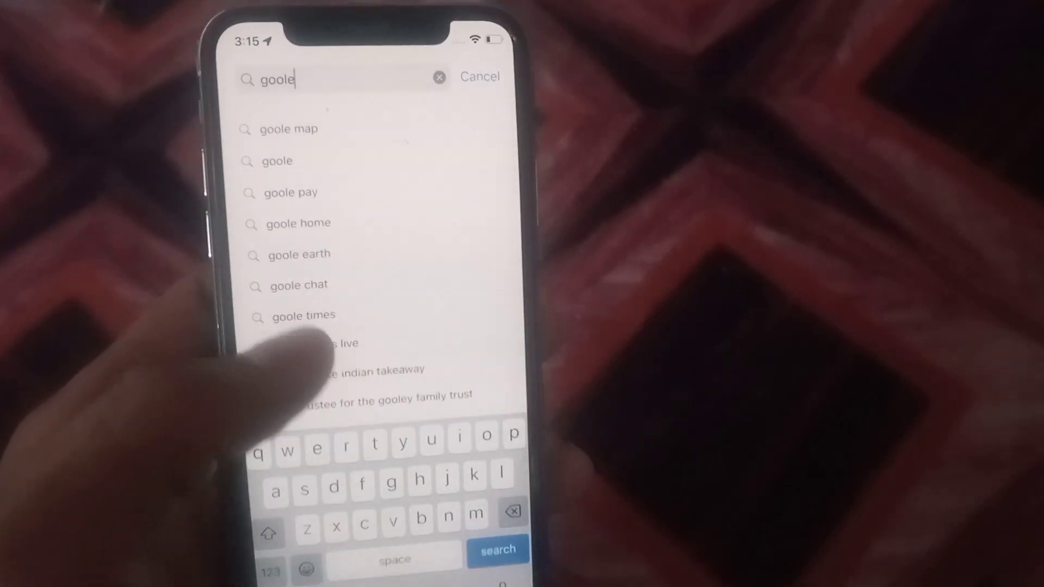
click(289, 192)
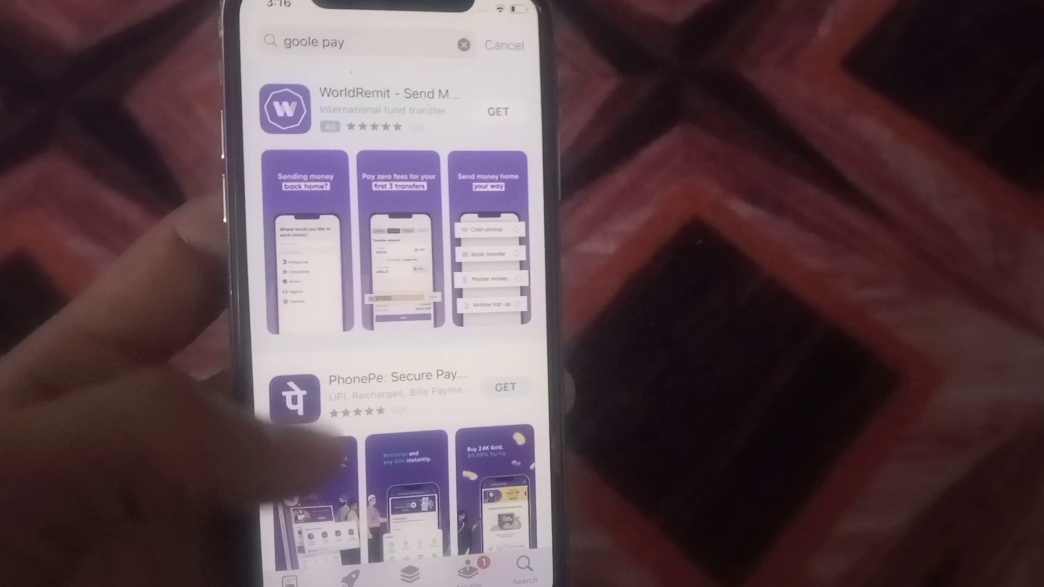
scroll(down, 3)
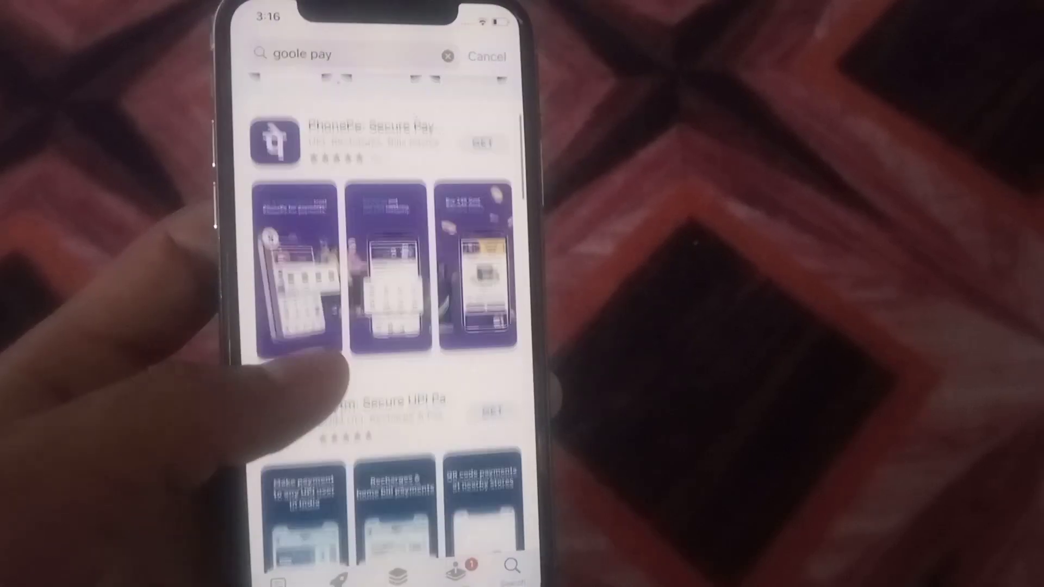
From the account settings, begin changing Country/Region and reach the payment method form
click(487, 56)
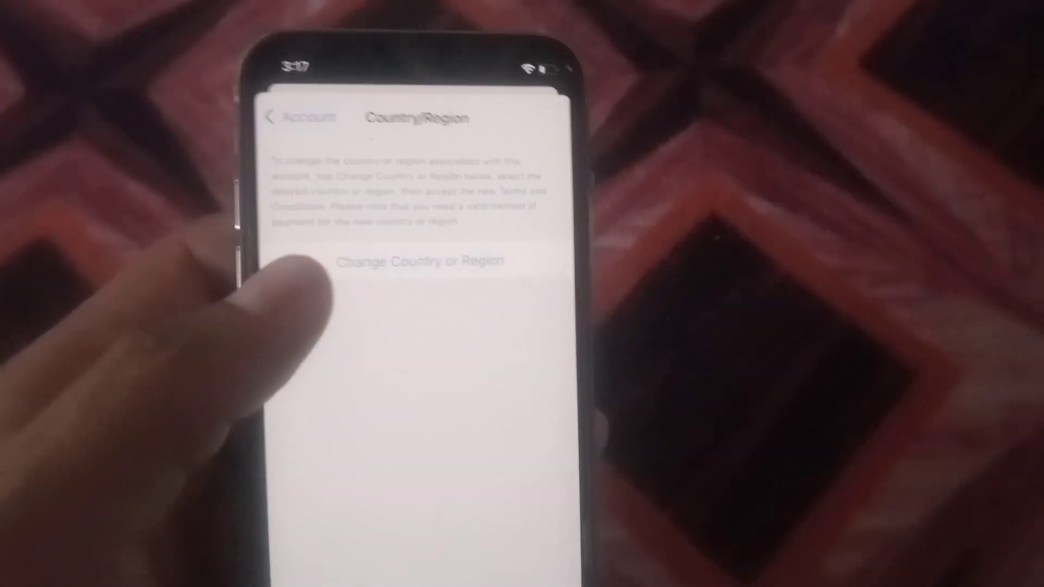
click(420, 259)
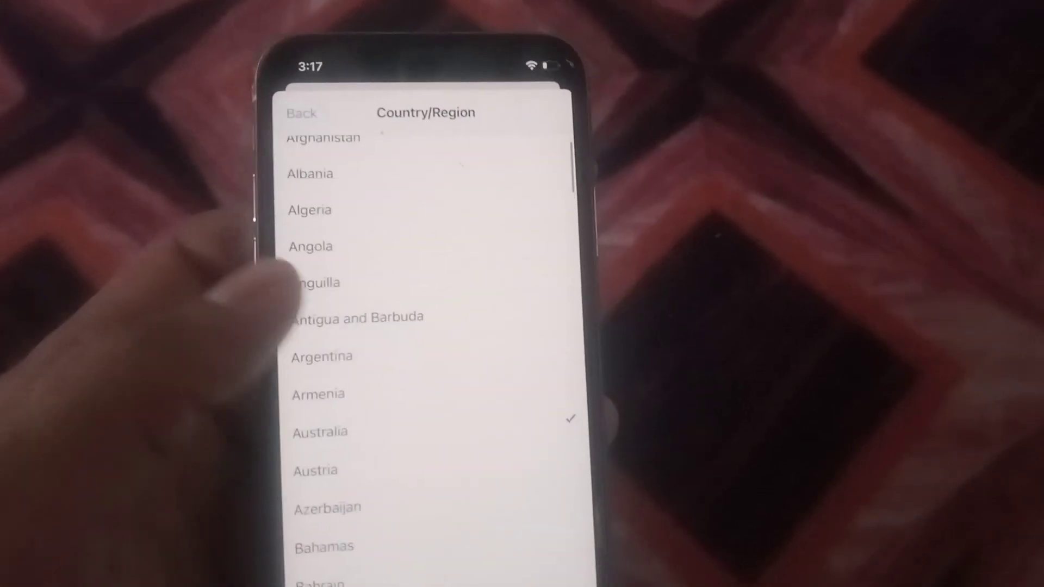
scroll(down, 3)
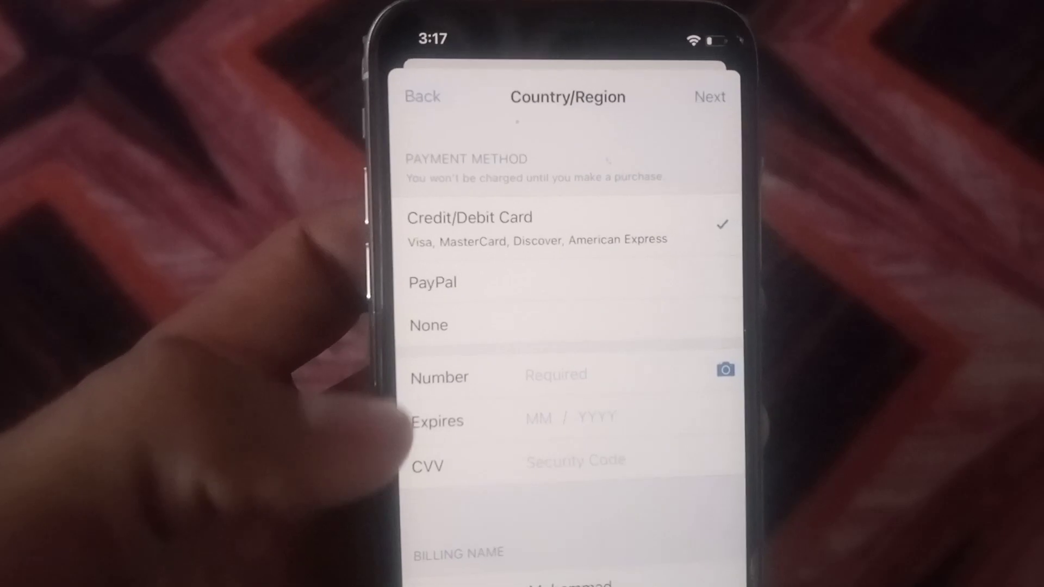
Choose None as payment, enter a United States billing address and zip, and finish the region switch
click(429, 325)
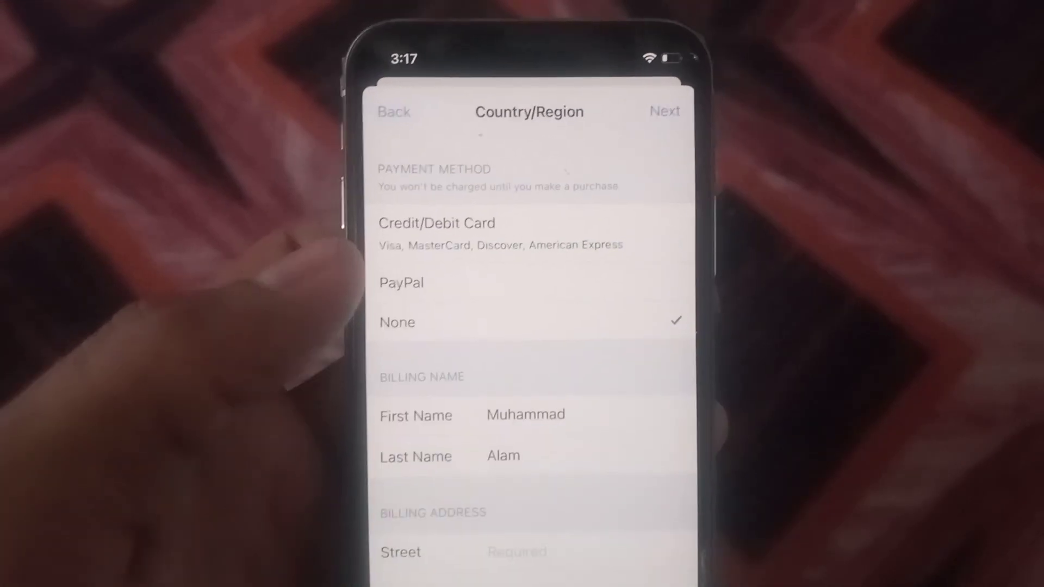
text(Abc)
text(Newyork)
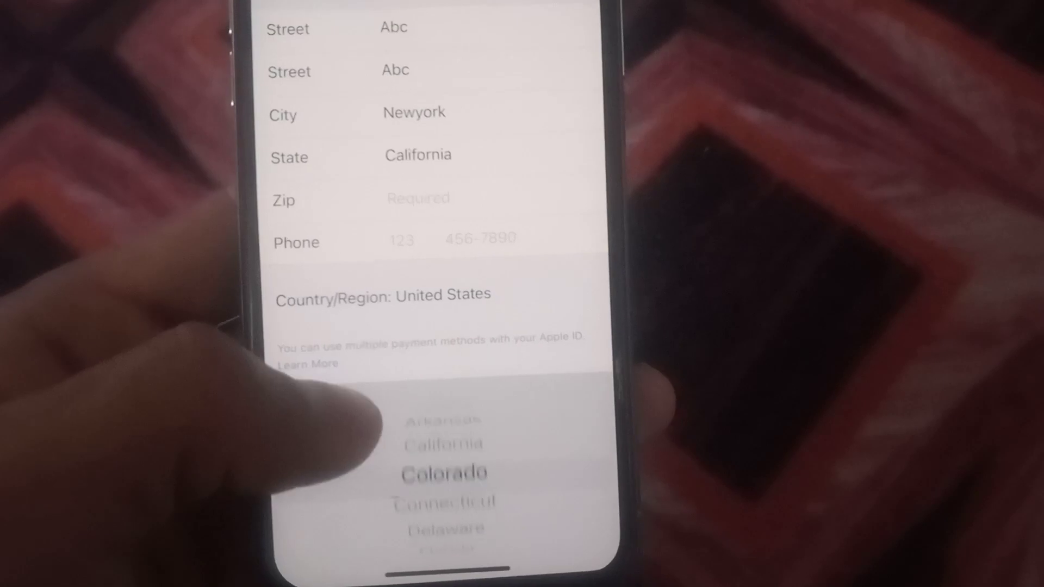
scroll(down, 3)
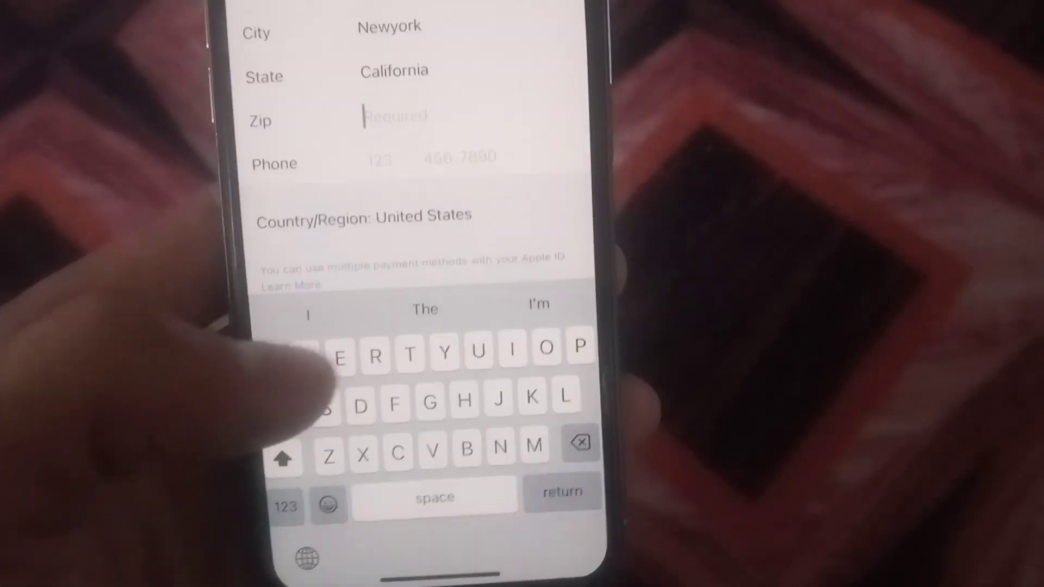
click(286, 507)
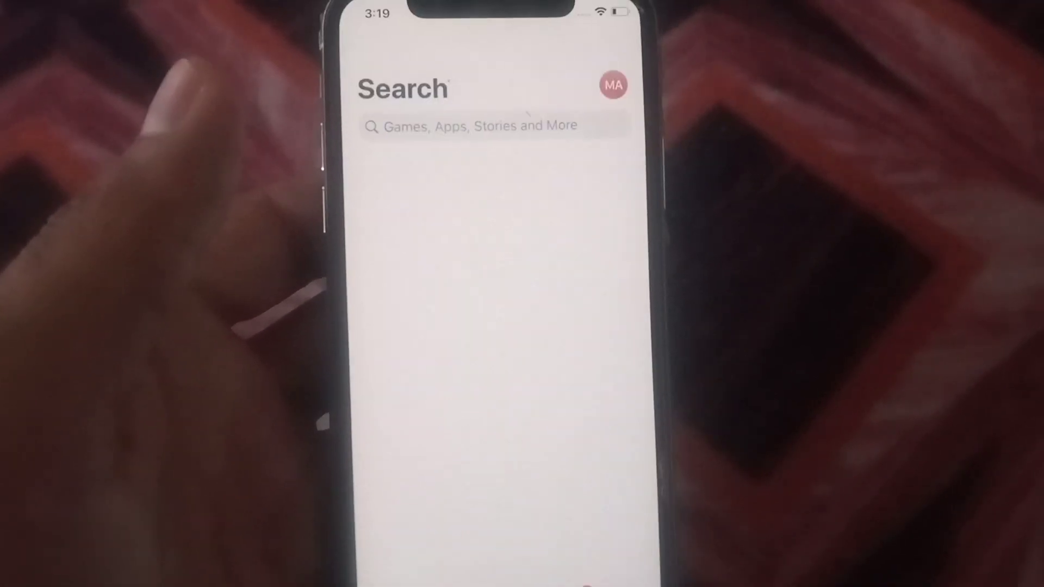
Search 'google p', pick 'google pay' and reach Google Pay: Save and Pay, now offering GET
click(491, 125)
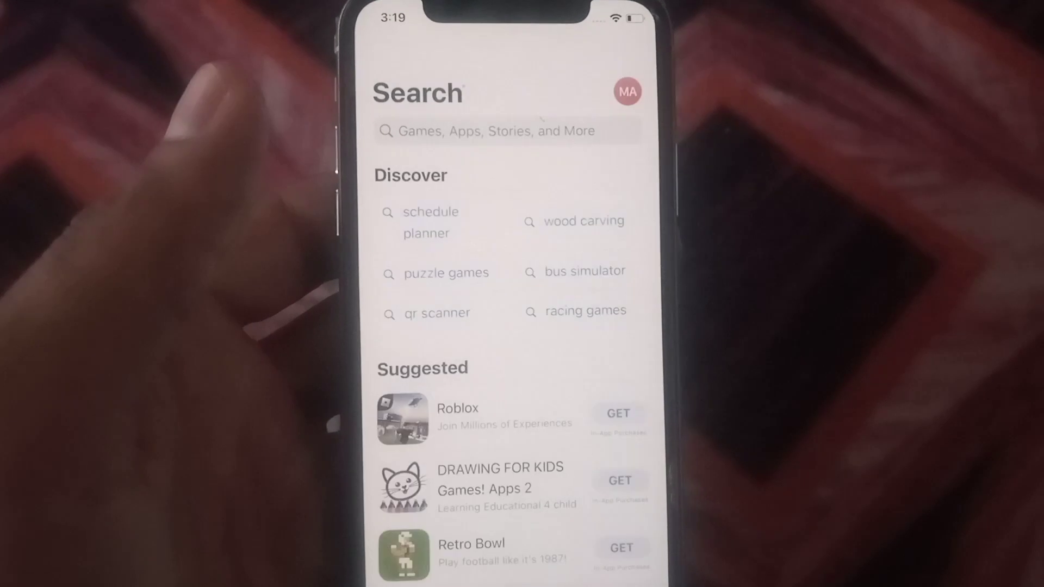
text(google p)
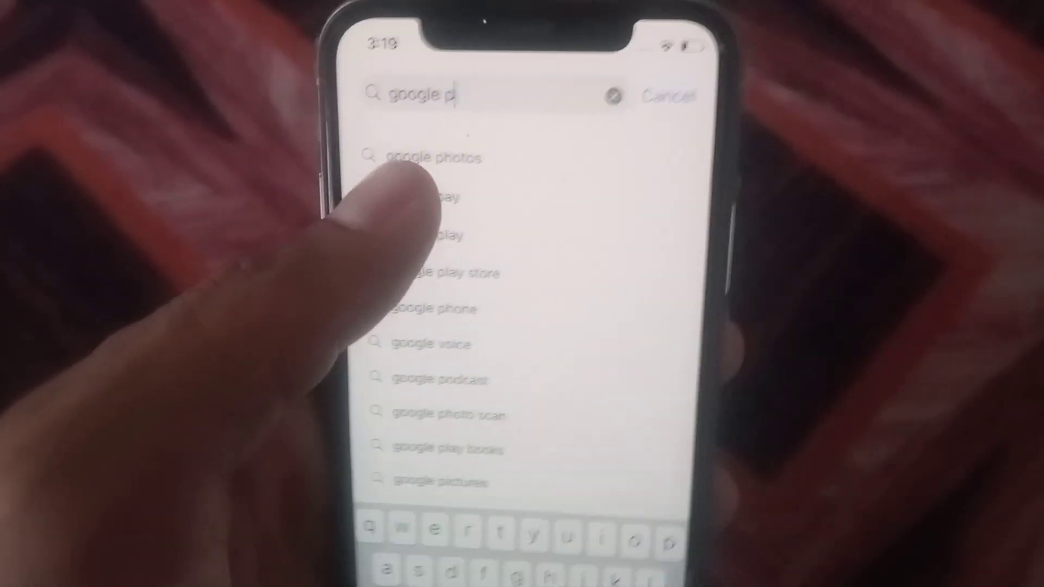
click(439, 197)
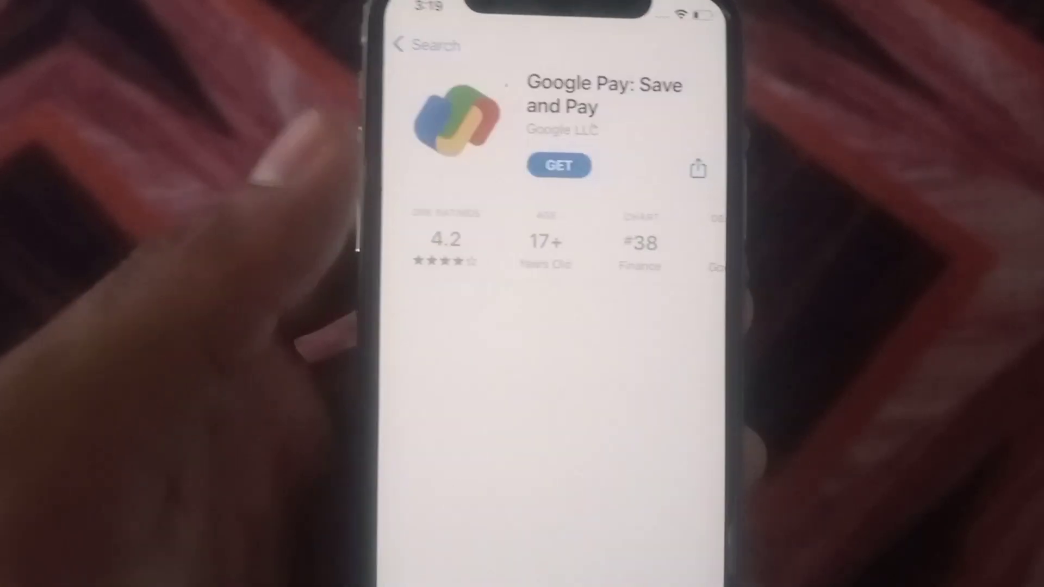